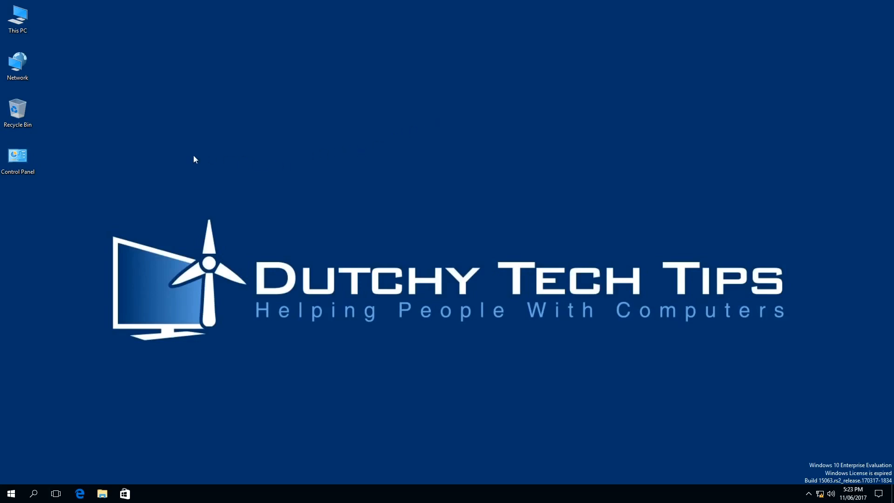
# Launch Control Panel from the desktop after searching 'control Panel' in the Start menu.
pyautogui.click(18, 158)
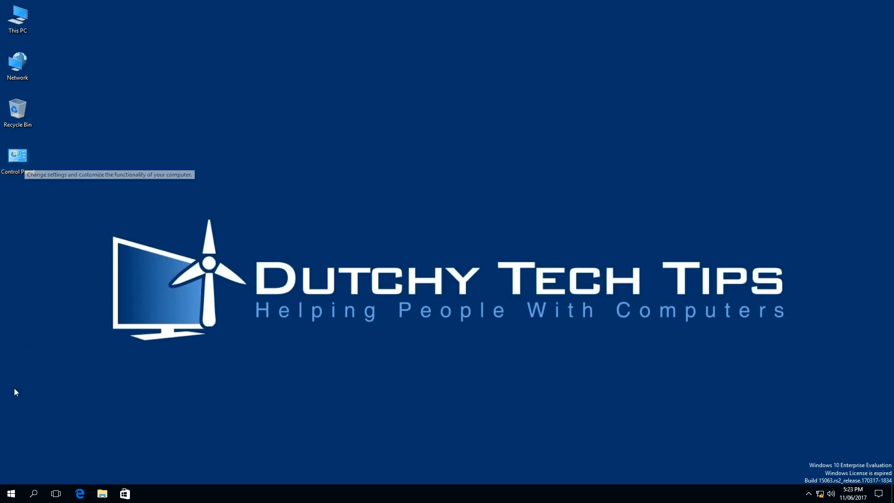
pyautogui.click(10, 494)
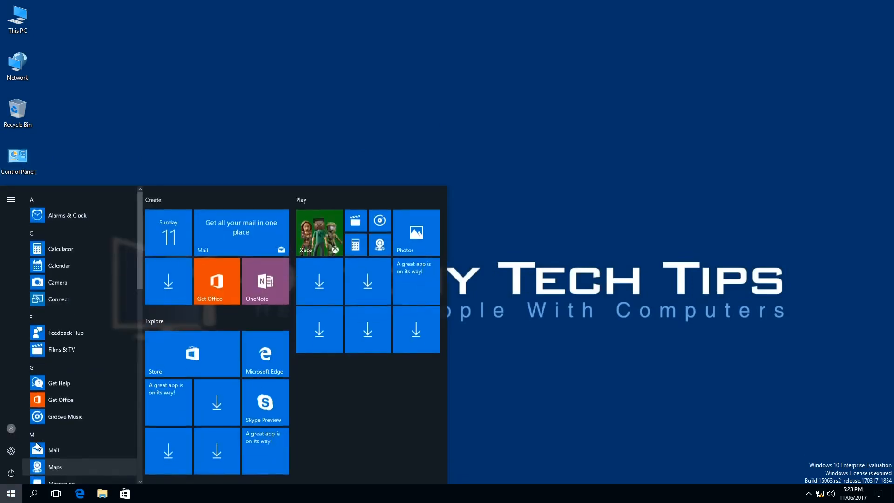
pyautogui.write('control Panel')
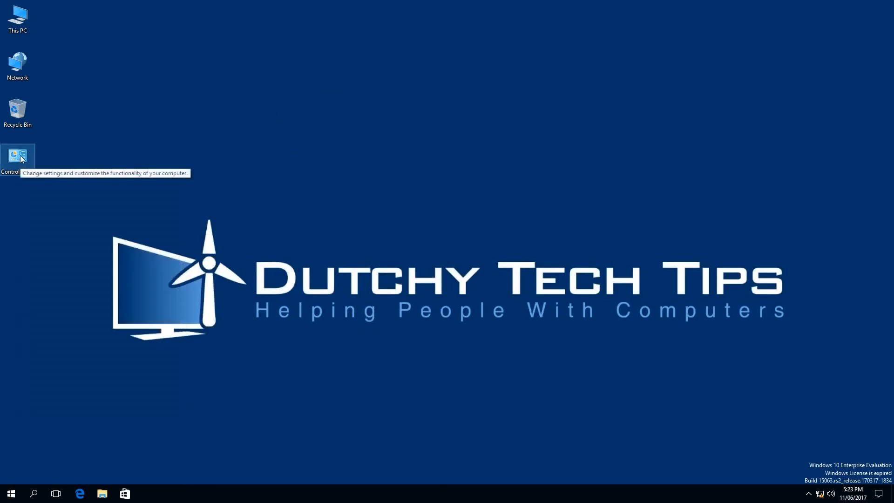
pyautogui.doubleClick(17, 159)
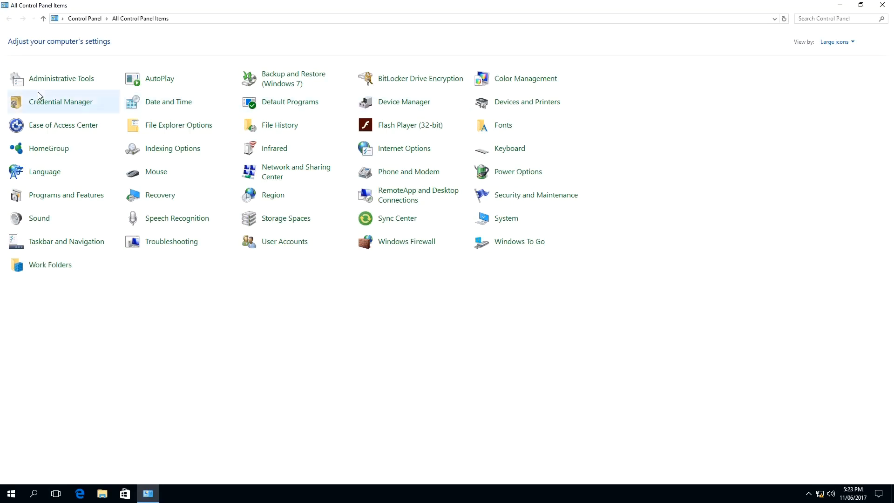
pyautogui.moveTo(61, 82)
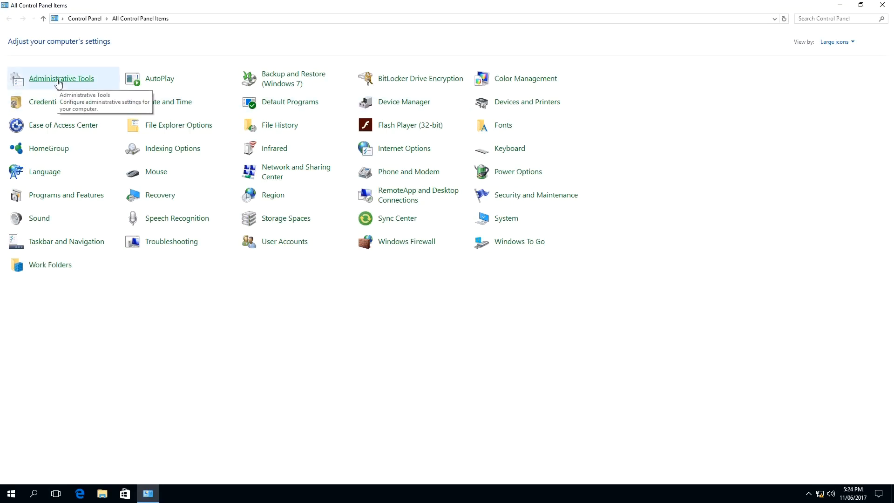
pyautogui.moveTo(36, 83)
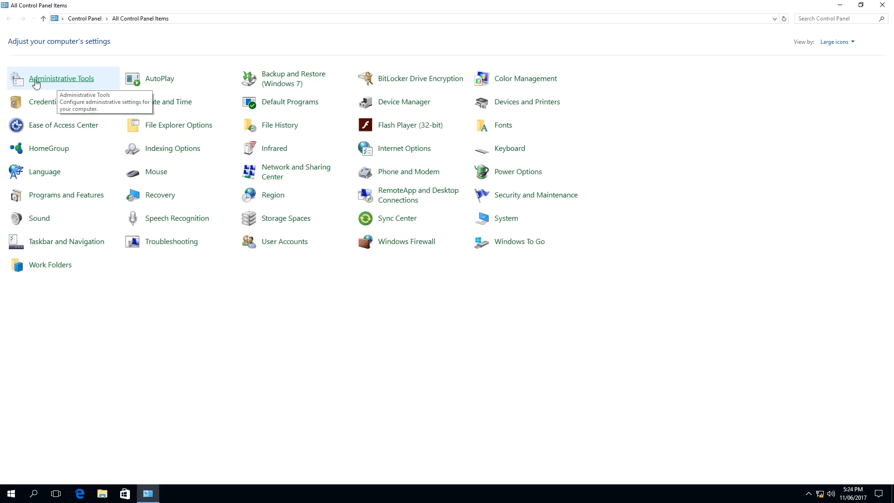
pyautogui.moveTo(808, 51)
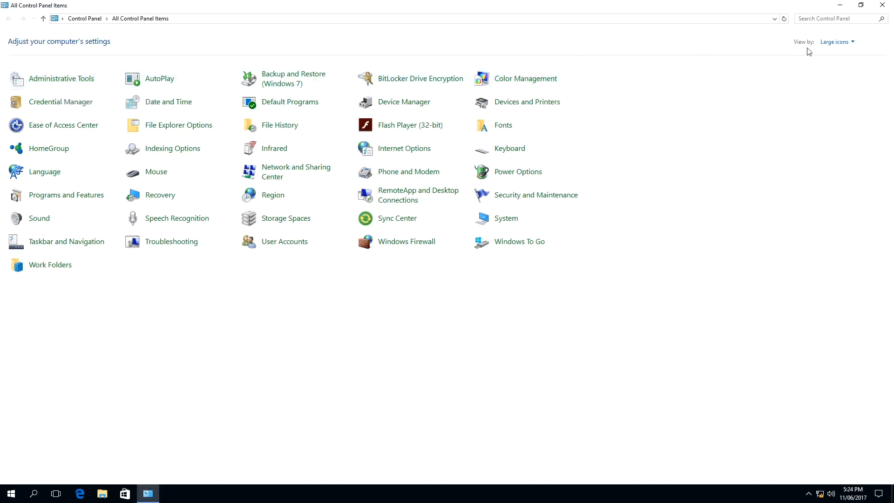
# View Control Panel as large icons and launch the Services console from Administrative Tools.
pyautogui.click(836, 41)
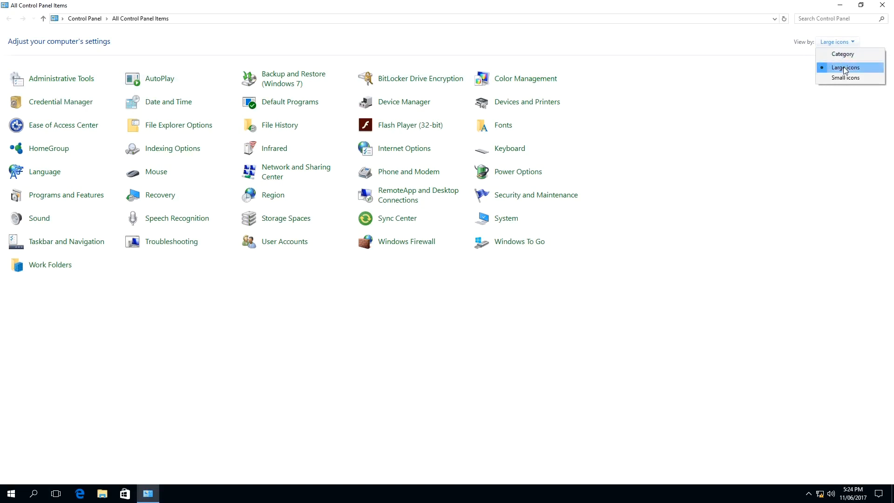
pyautogui.doubleClick(63, 78)
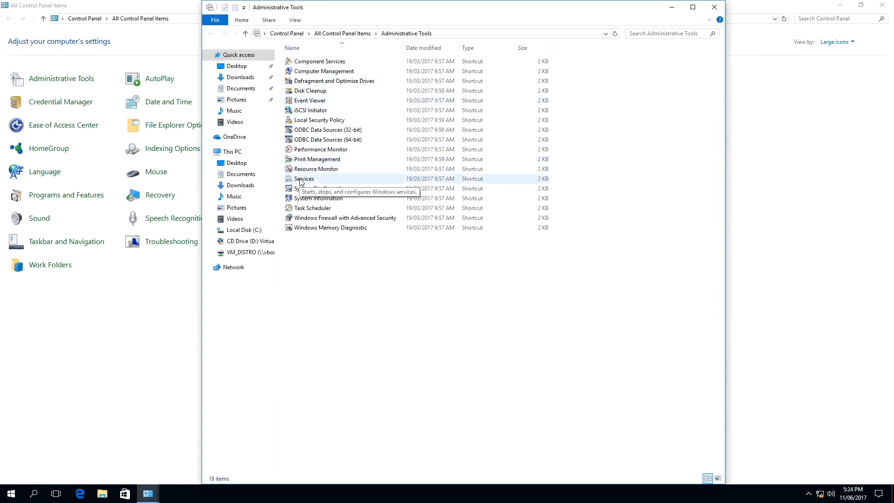
pyautogui.doubleClick(304, 179)
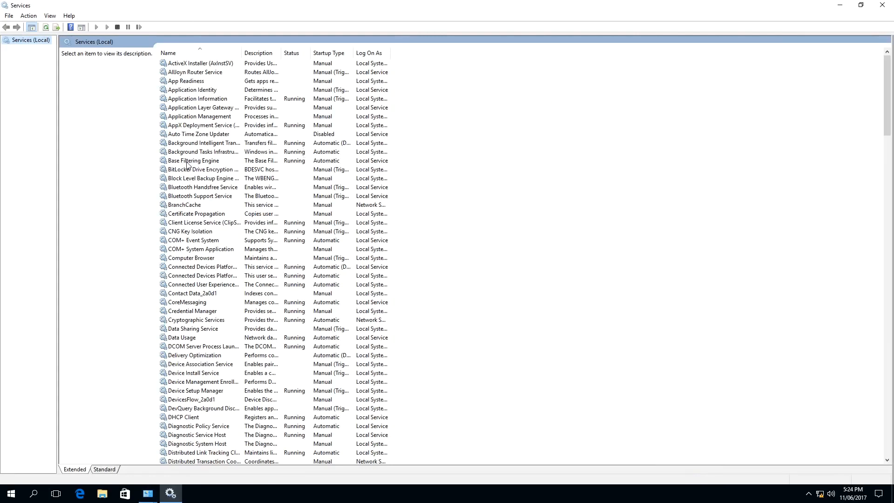
# Locate and select the Windows Update service in the list and bring up its actions.
pyautogui.click(194, 160)
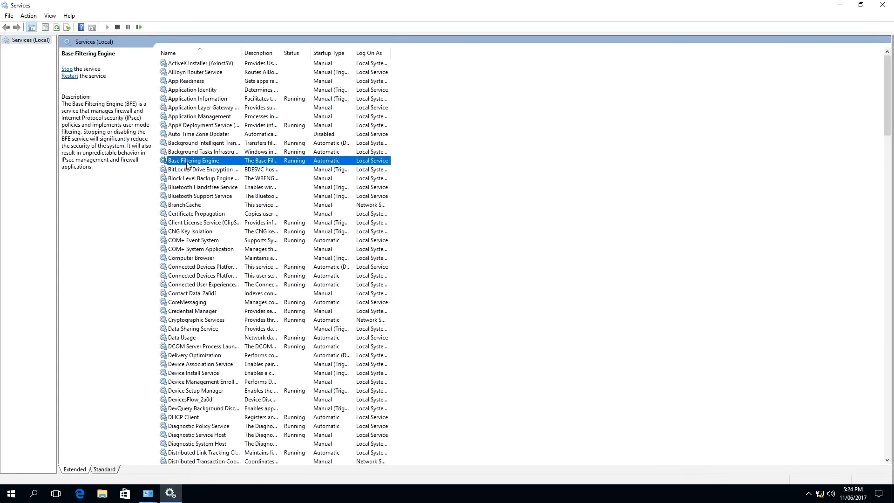
pyautogui.scroll(-3)
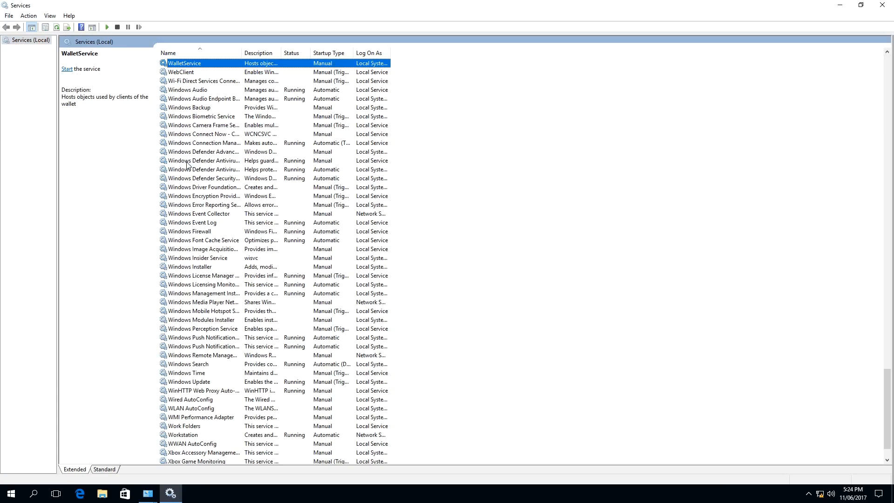
pyautogui.moveTo(190, 192)
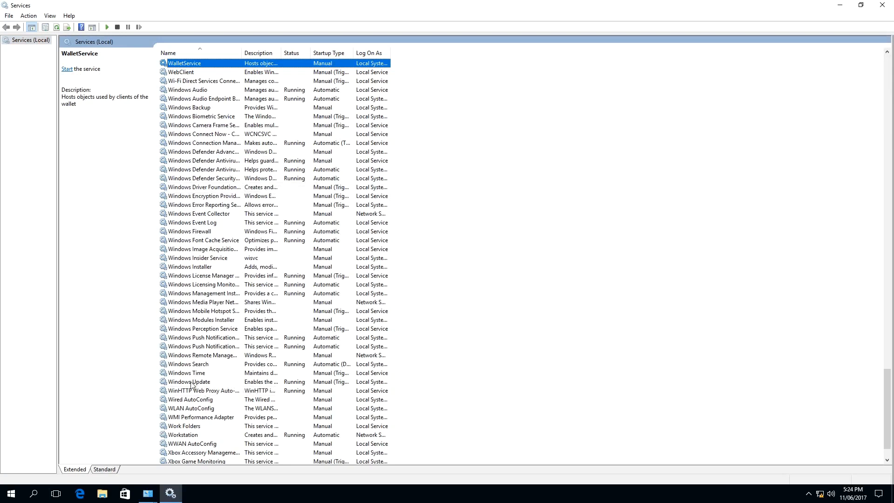
pyautogui.click(189, 382)
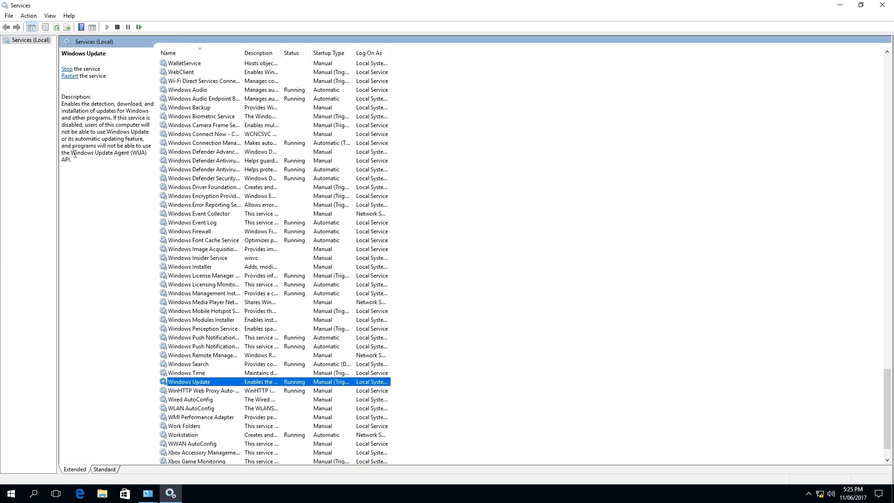
pyautogui.moveTo(252, 291)
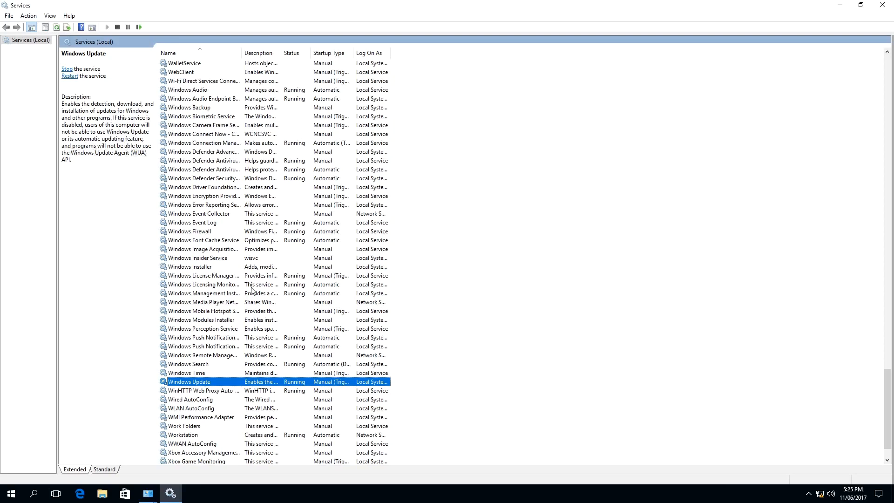
pyautogui.moveTo(201, 387)
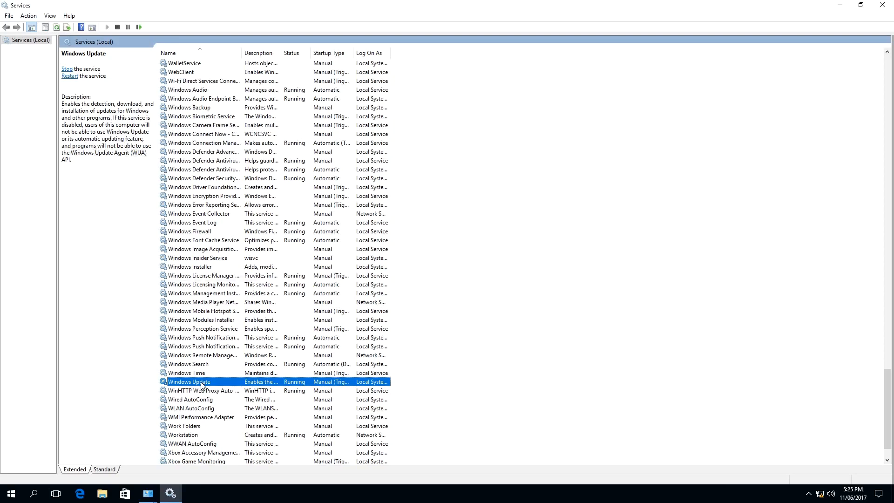
pyautogui.rightClick(201, 382)
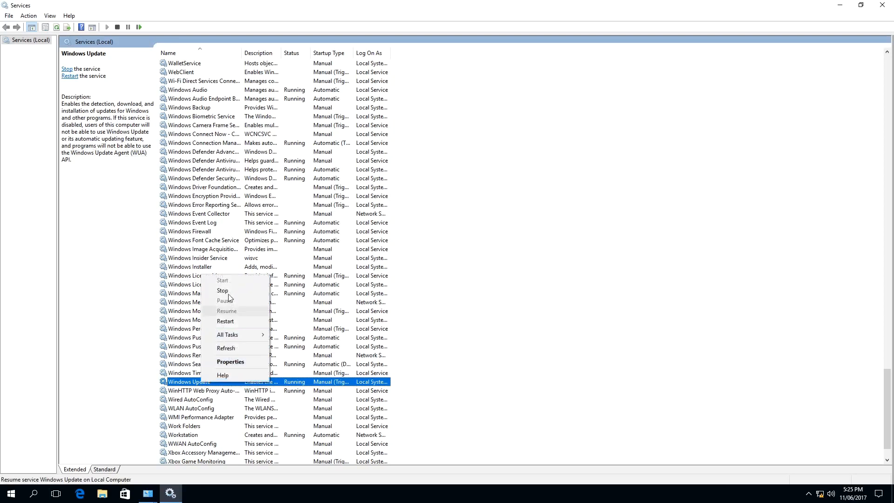
pyautogui.moveTo(223, 291)
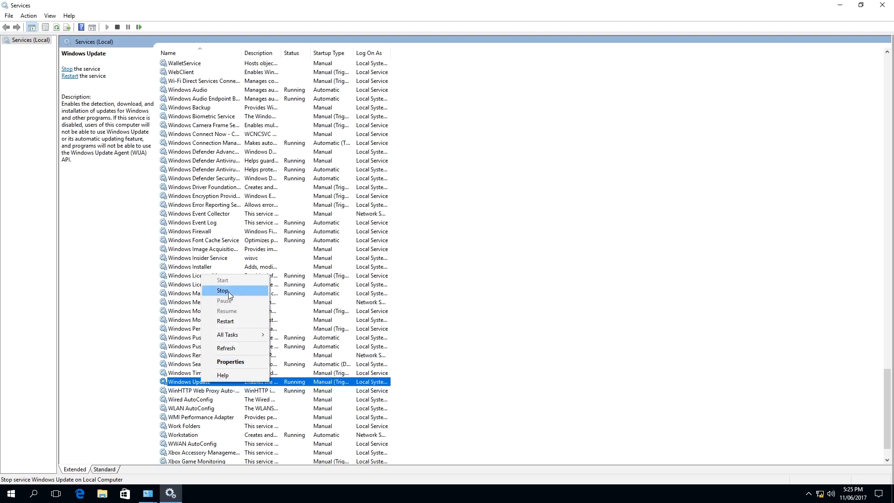
# Stop the Windows Update service and dismiss the Service Control progress window.
pyautogui.click(223, 291)
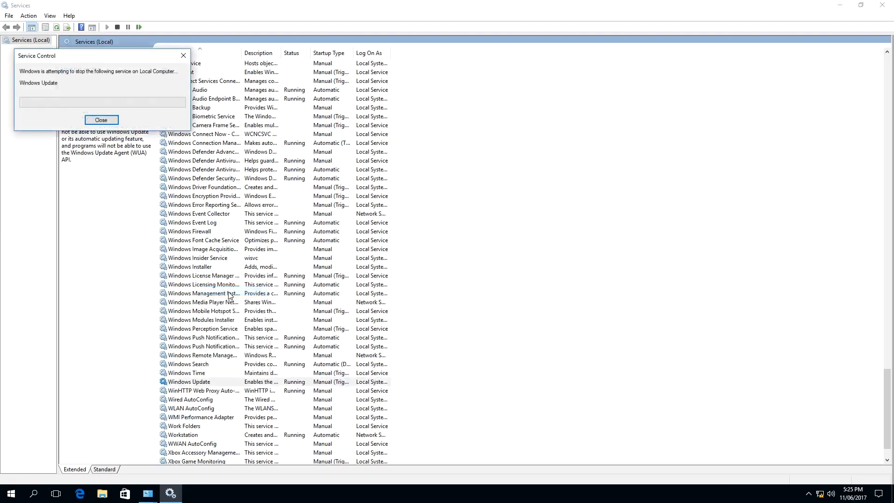
pyautogui.click(101, 120)
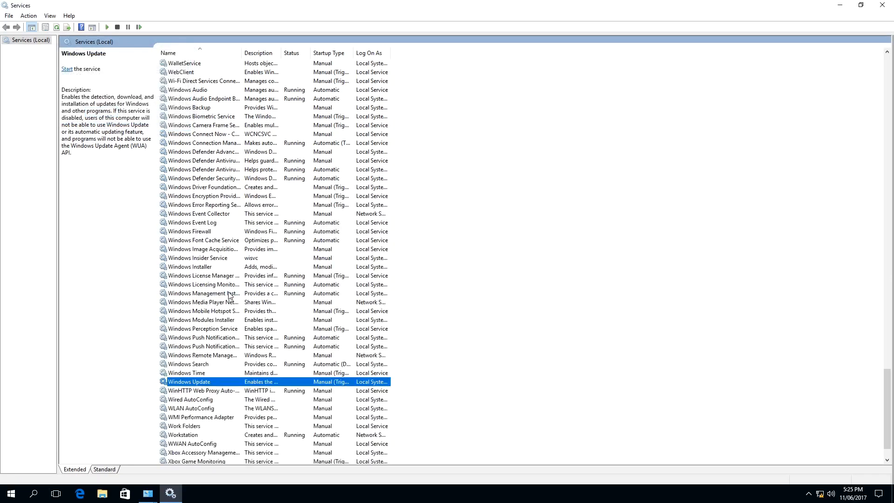
pyautogui.moveTo(217, 293)
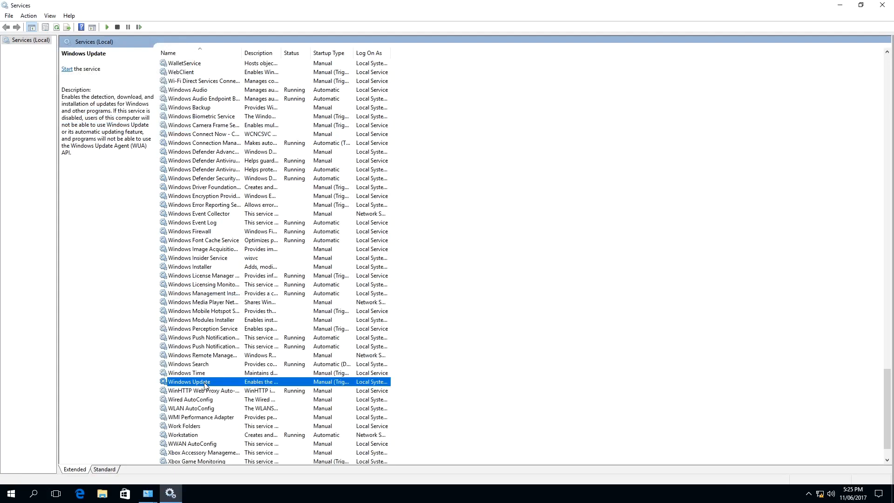
# Set the Windows Update service's startup type to Disabled in its Properties and confirm.
pyautogui.rightClick(204, 382)
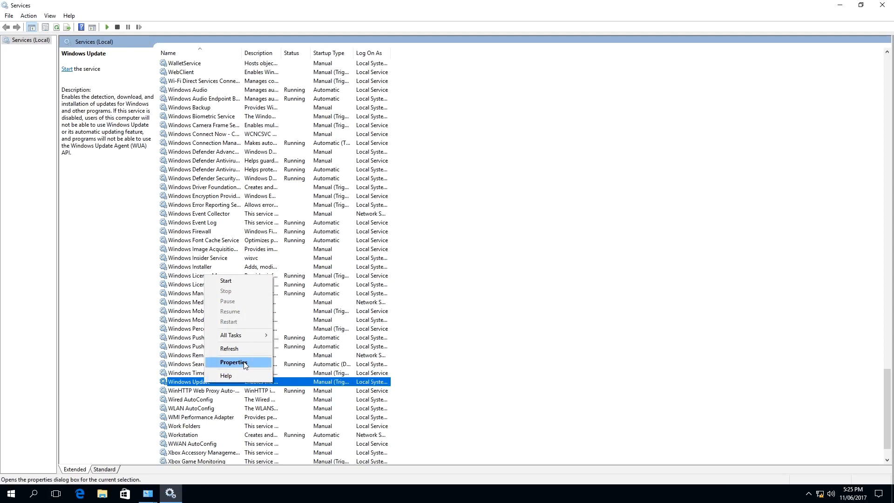
pyautogui.click(234, 362)
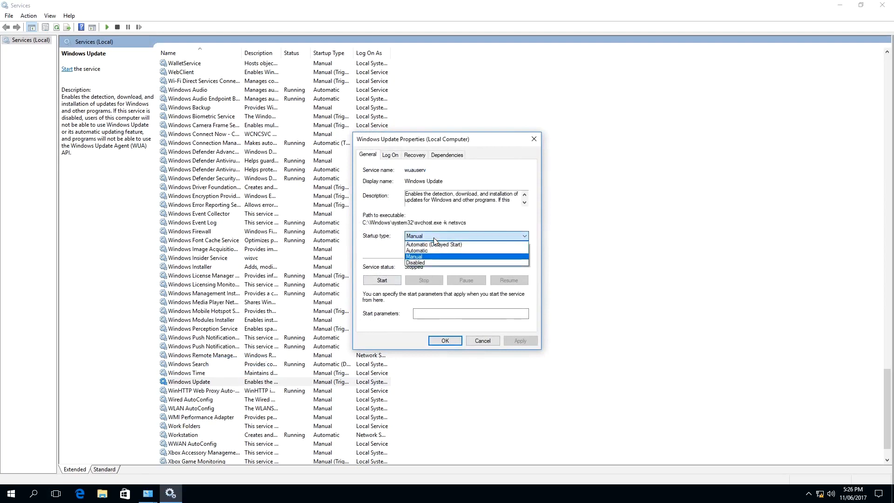
pyautogui.click(416, 263)
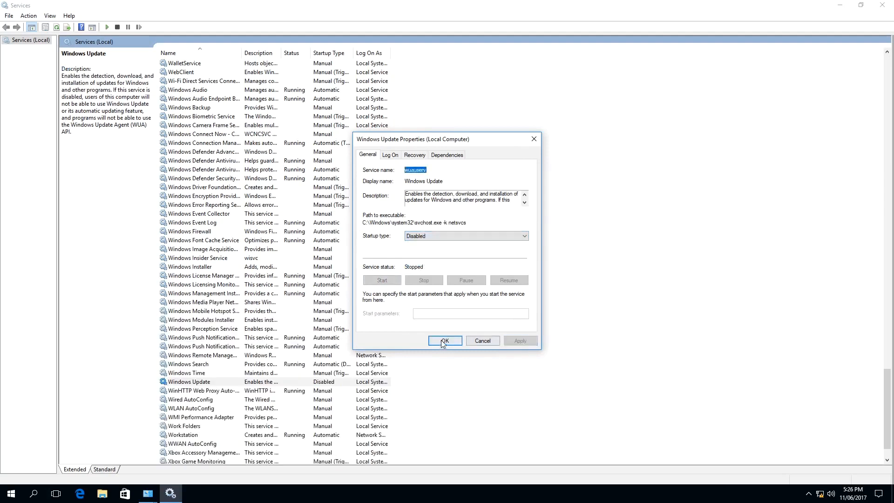
pyautogui.click(444, 341)
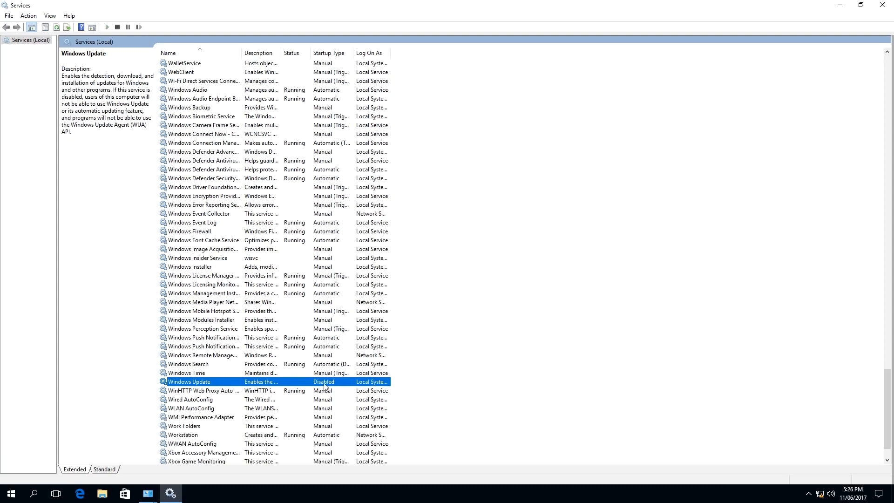
pyautogui.moveTo(349, 387)
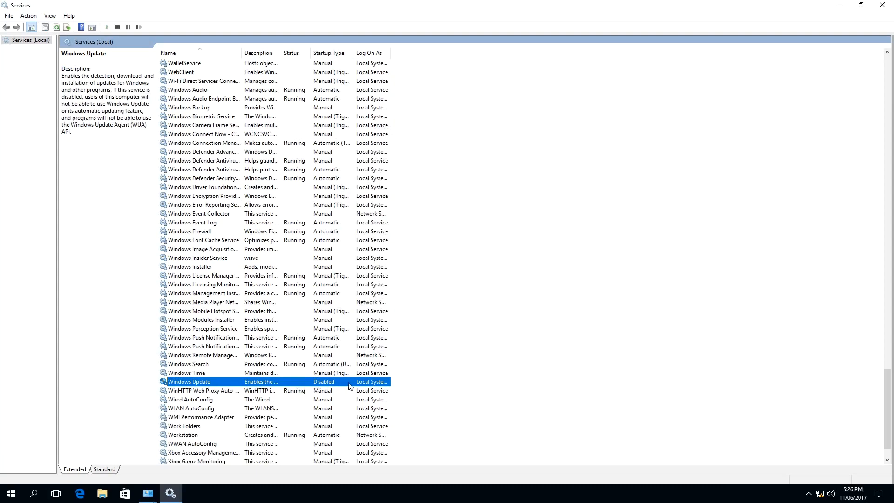